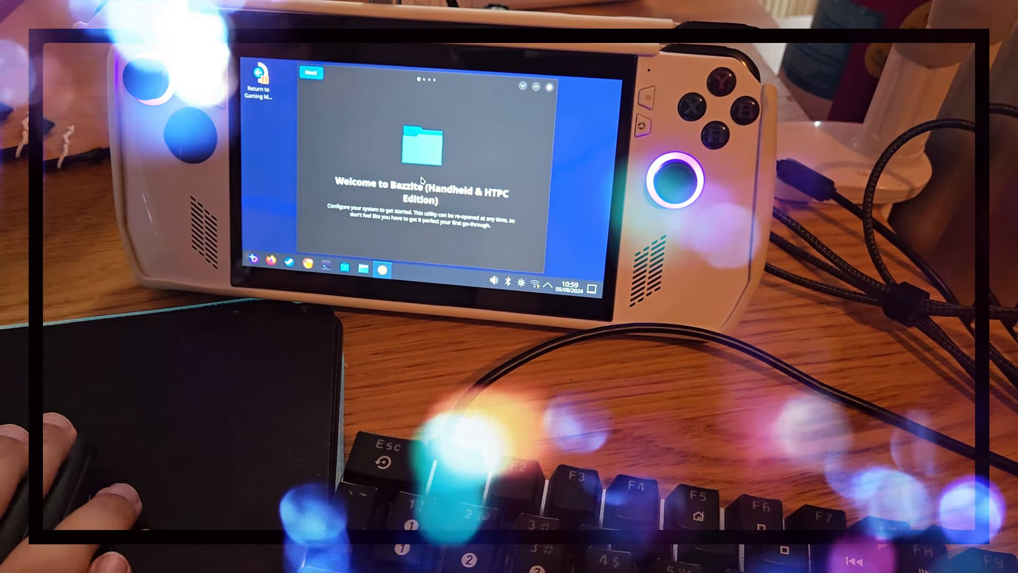
Begin the first-run setup from the Welcome to Bazzite screen, reaching the Setting up Bazzite toggles
left_click(533, 282)
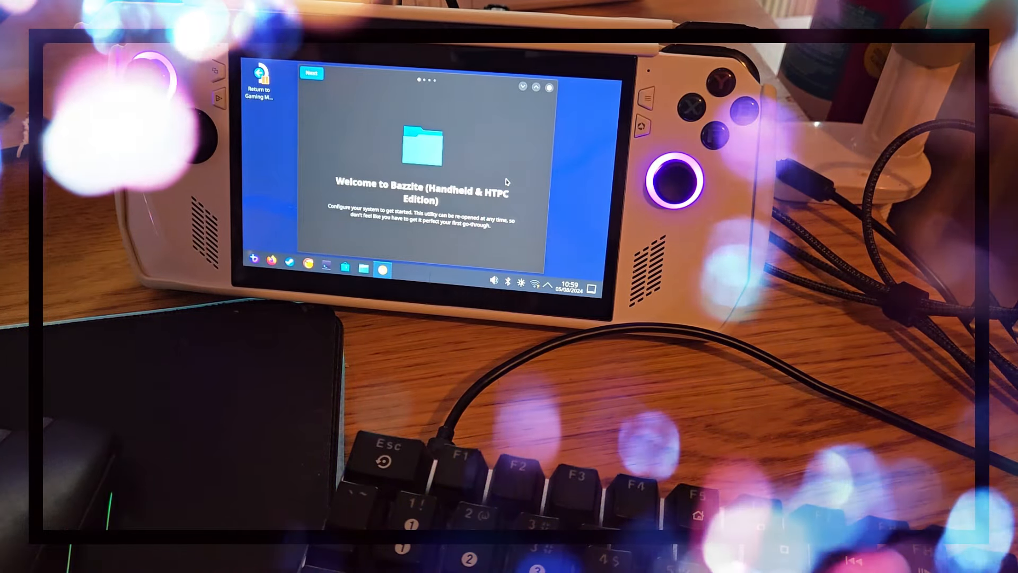
left_click(310, 73)
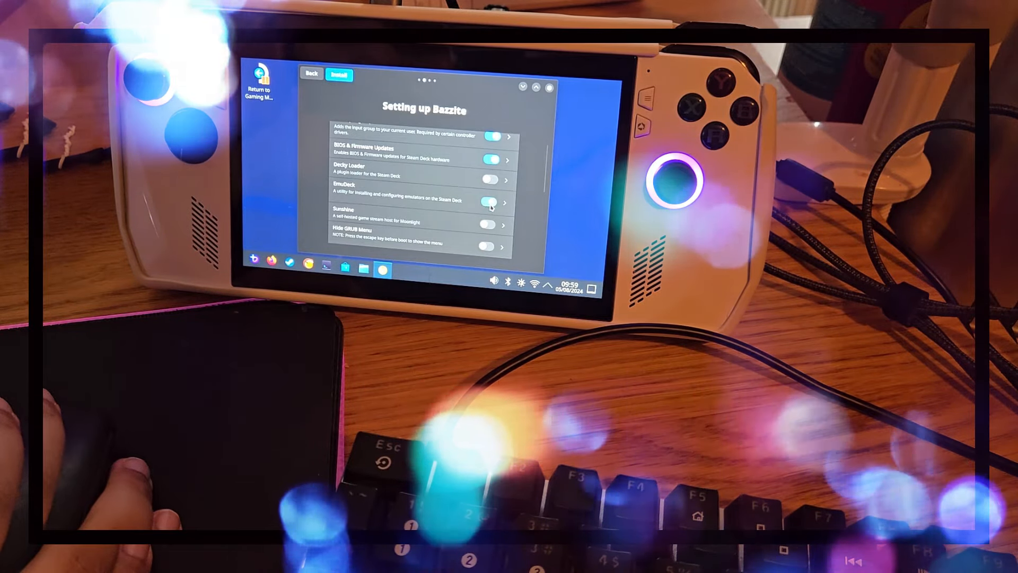
Install the selected extras, creating a Classic blowfish wallet and approving the wallet and sudo passwords
scroll("down", 3)
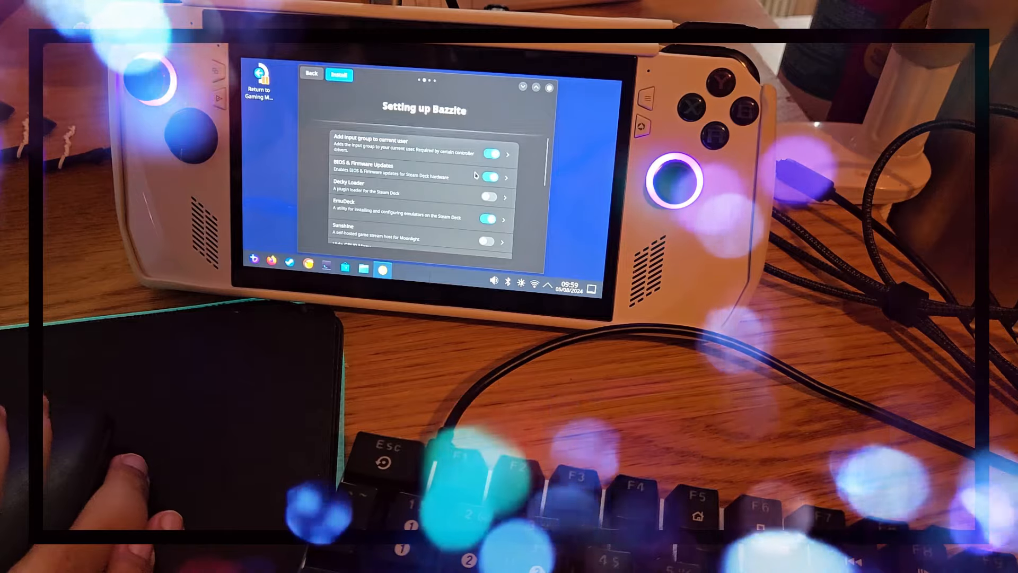
left_click(339, 74)
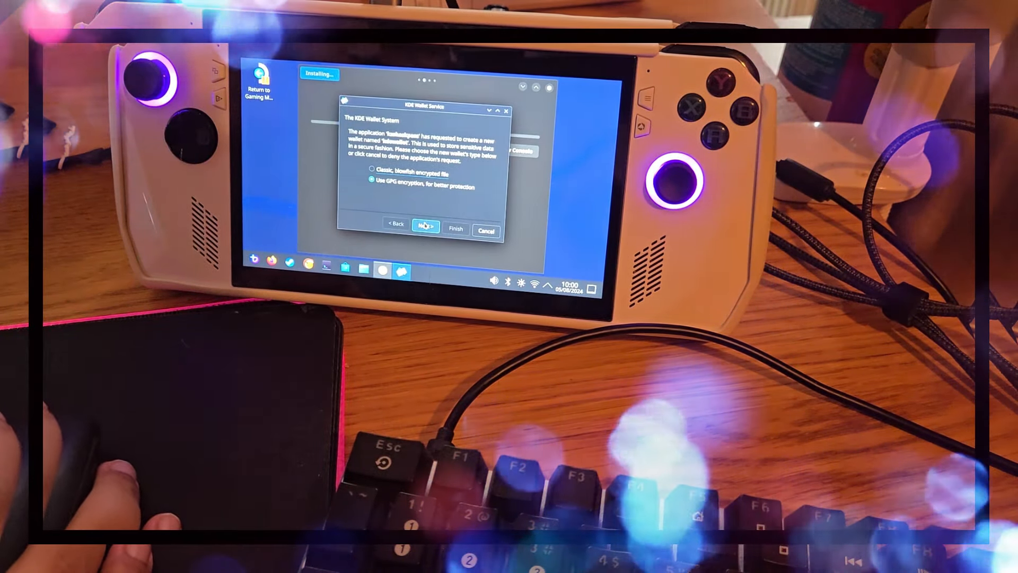
left_click(372, 170)
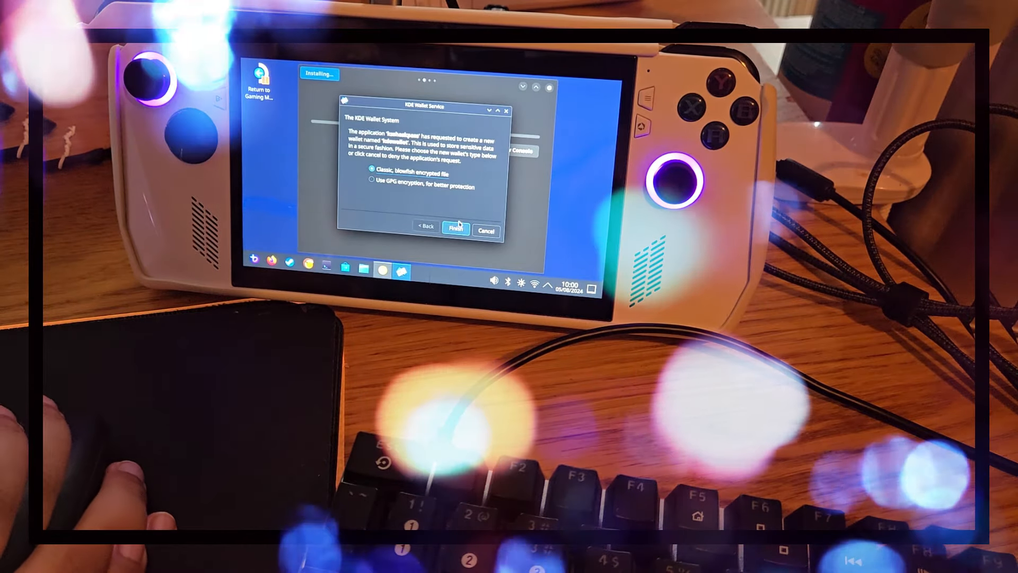
left_click(455, 228)
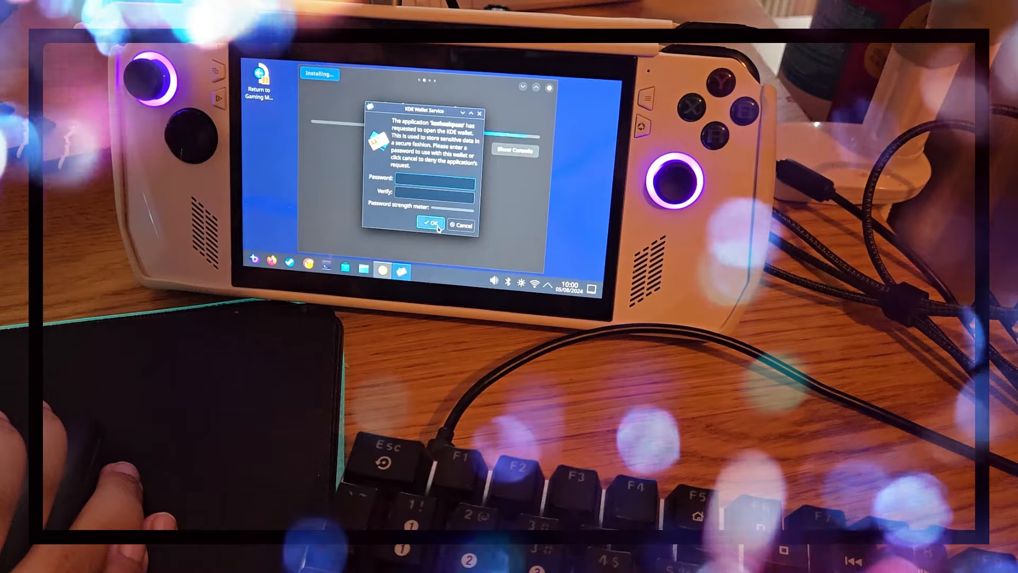
left_click(431, 223)
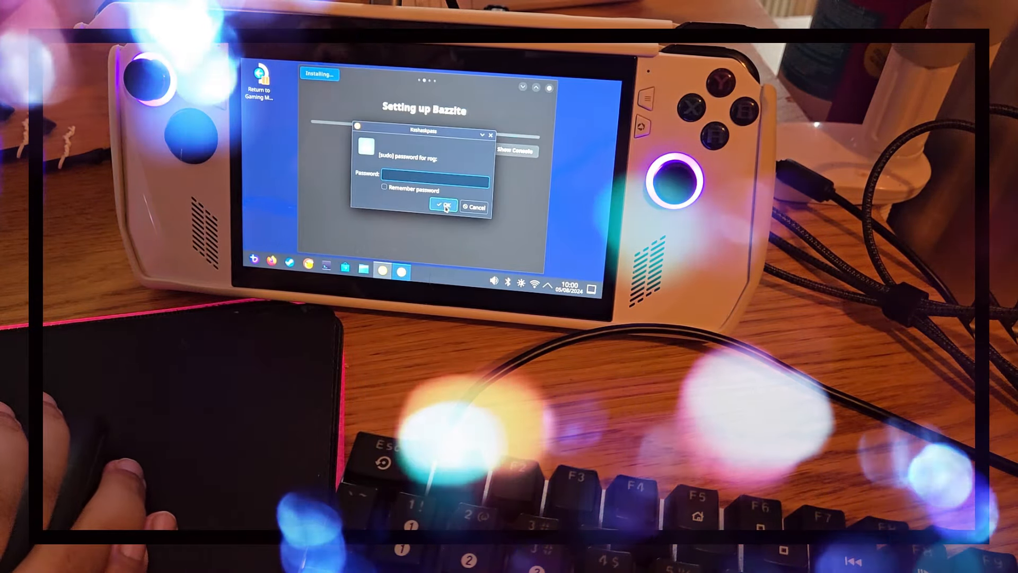
left_click(443, 207)
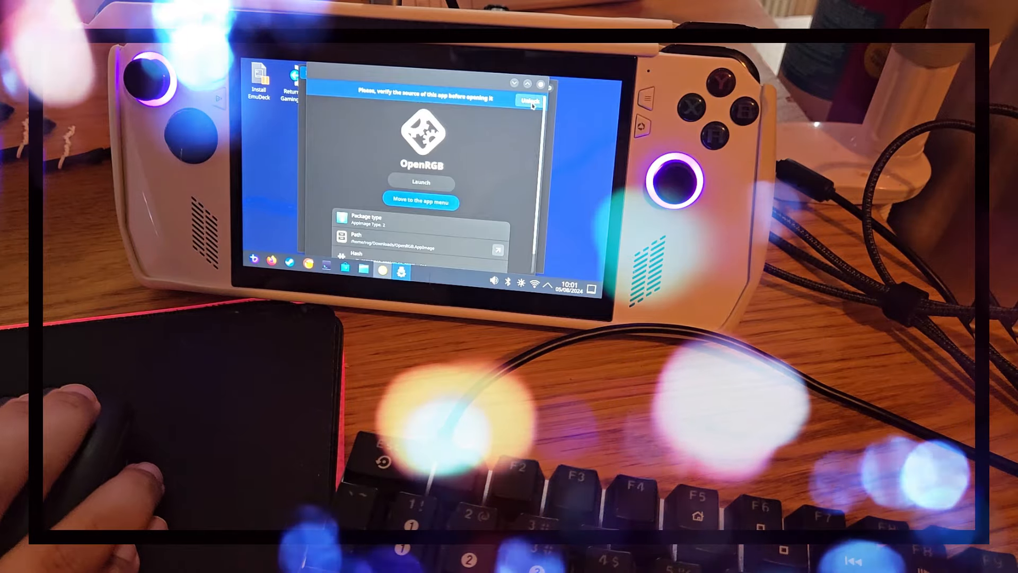
Continue past the OpenRGB verification page to the Application Installation categories
left_click(531, 100)
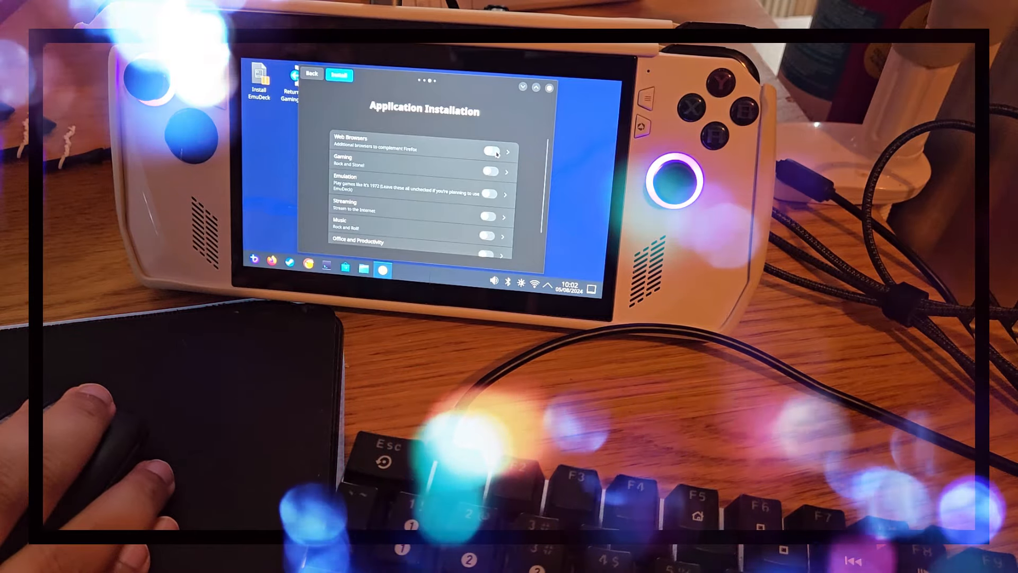
Choose an additional web browser from the Web Browsers list to install
left_click(508, 152)
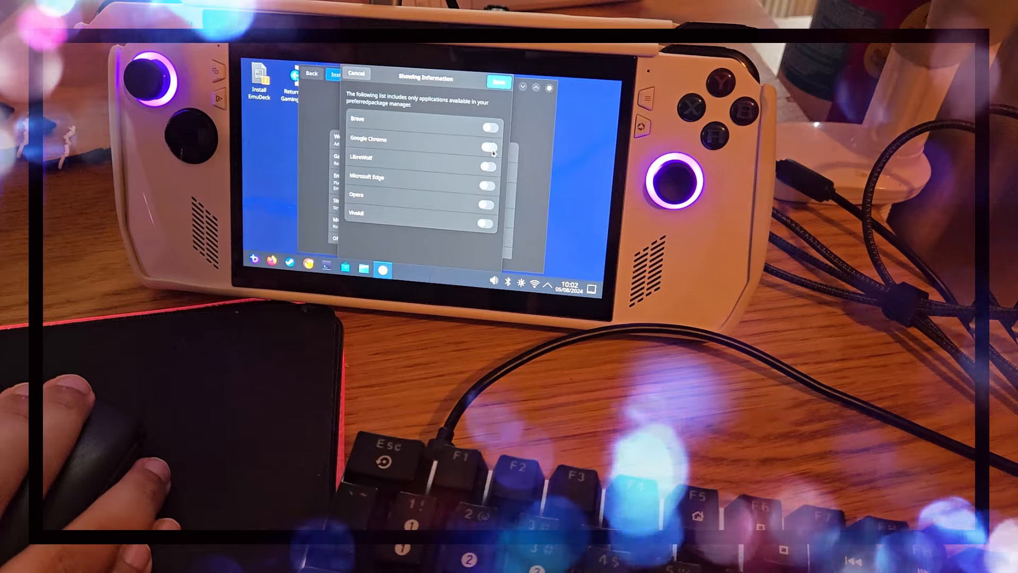
left_click(488, 141)
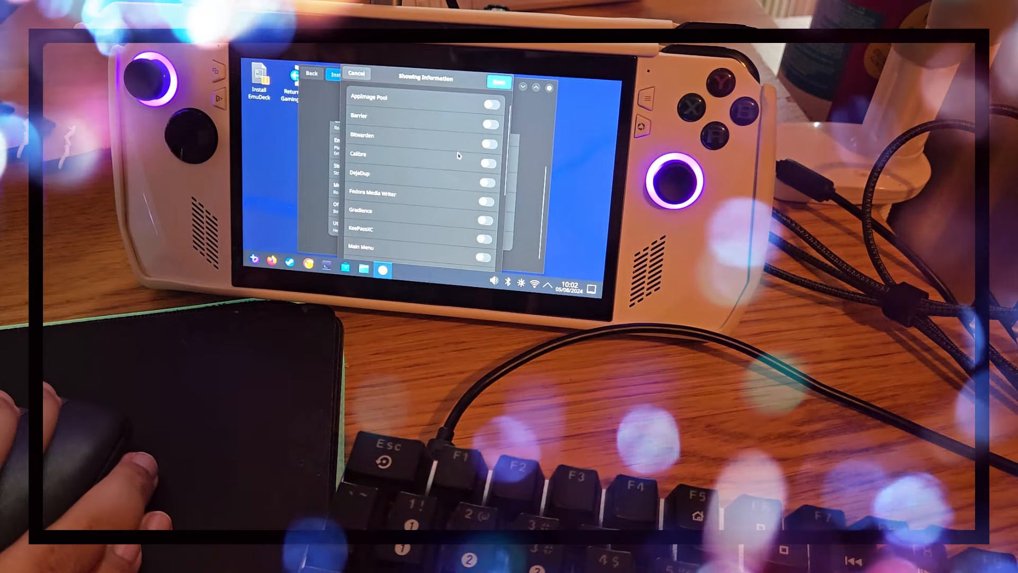
scroll("down", 3)
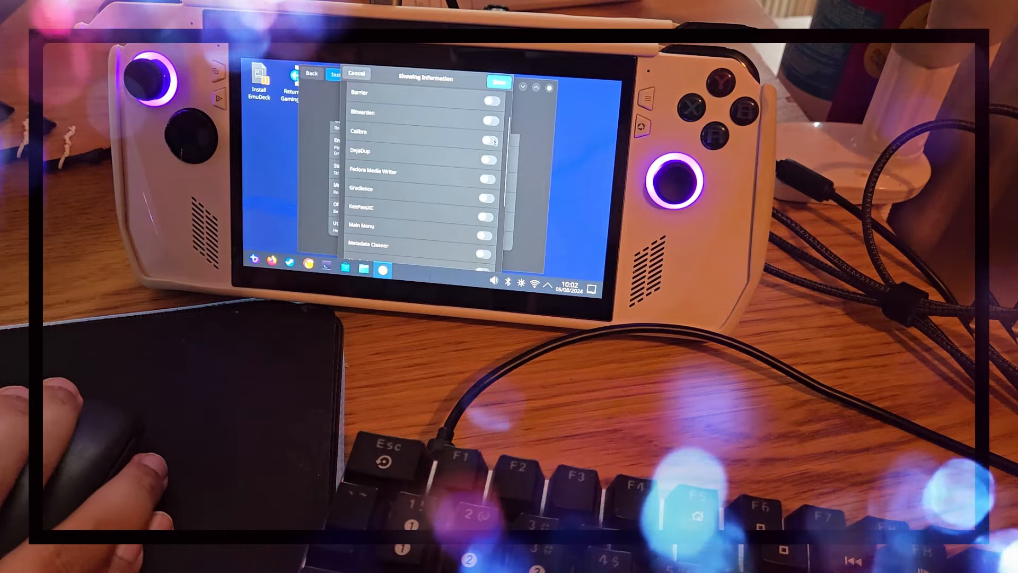
scroll("down", 3)
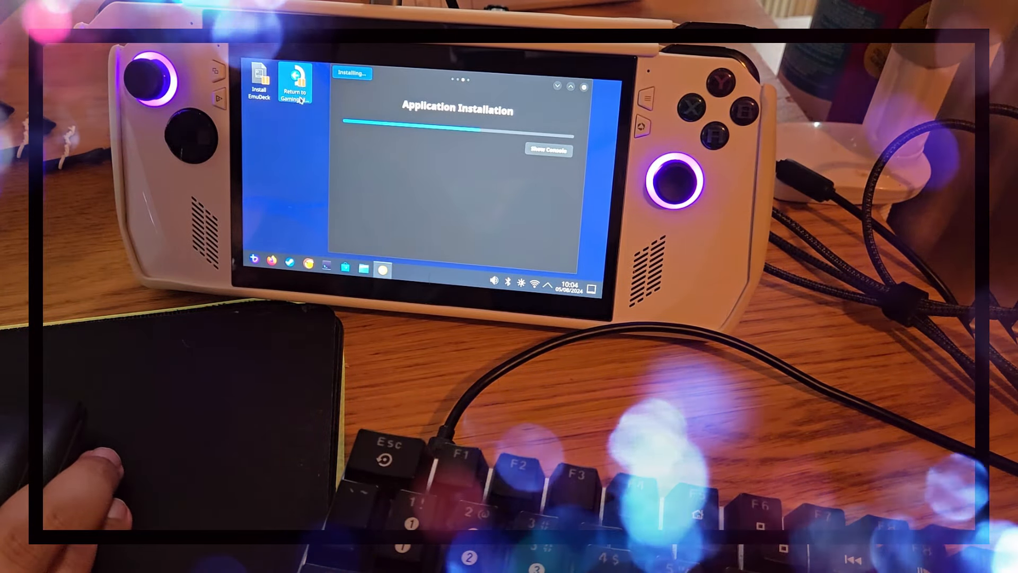
mouse_move(296, 82)
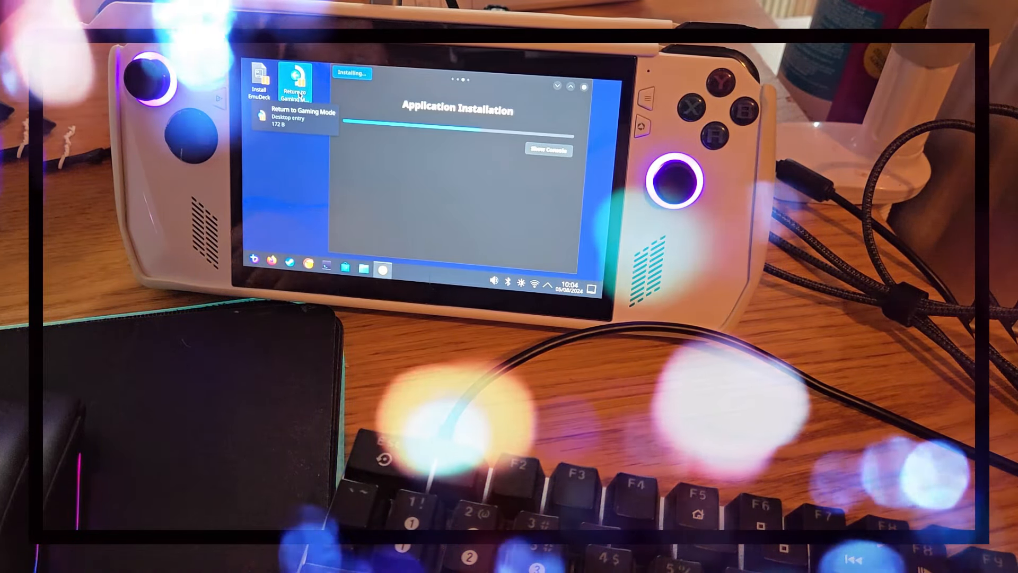
Bring up the desktop application launcher while the app installation runs
left_click(254, 264)
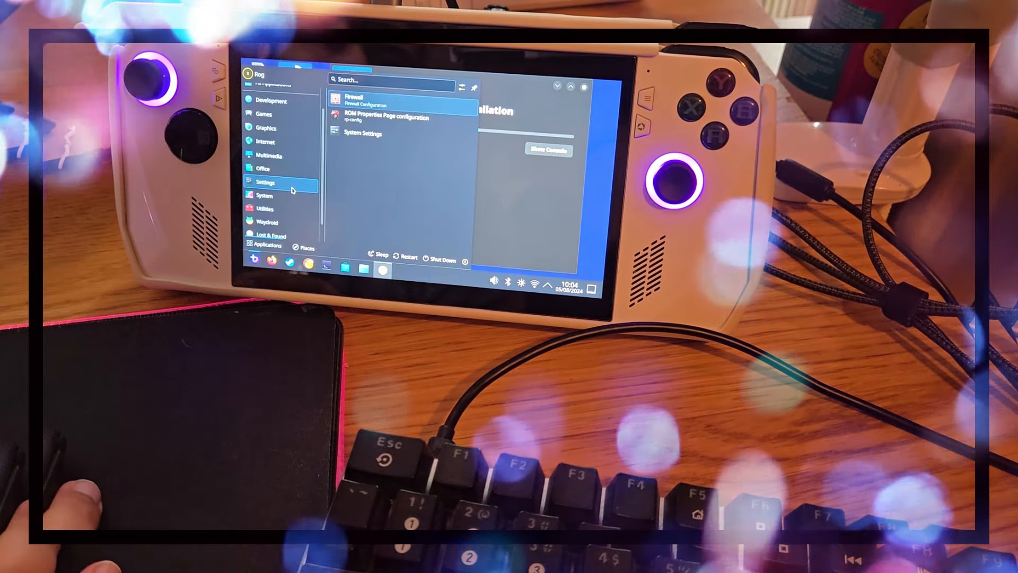
Browse the launcher's System, Settings and Utilities categories, then close back to the desktop
left_click(265, 195)
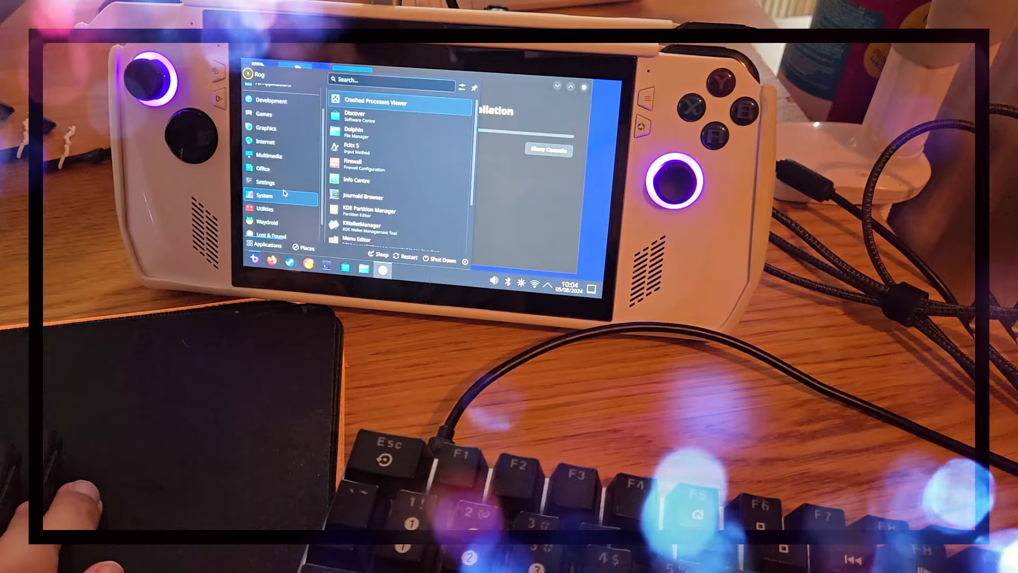
left_click(265, 181)
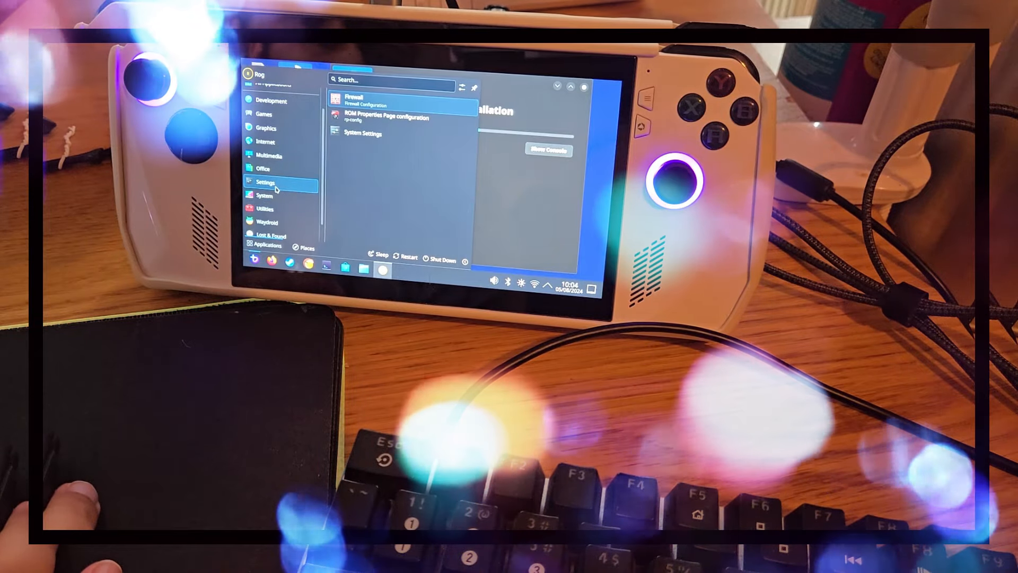
left_click(264, 189)
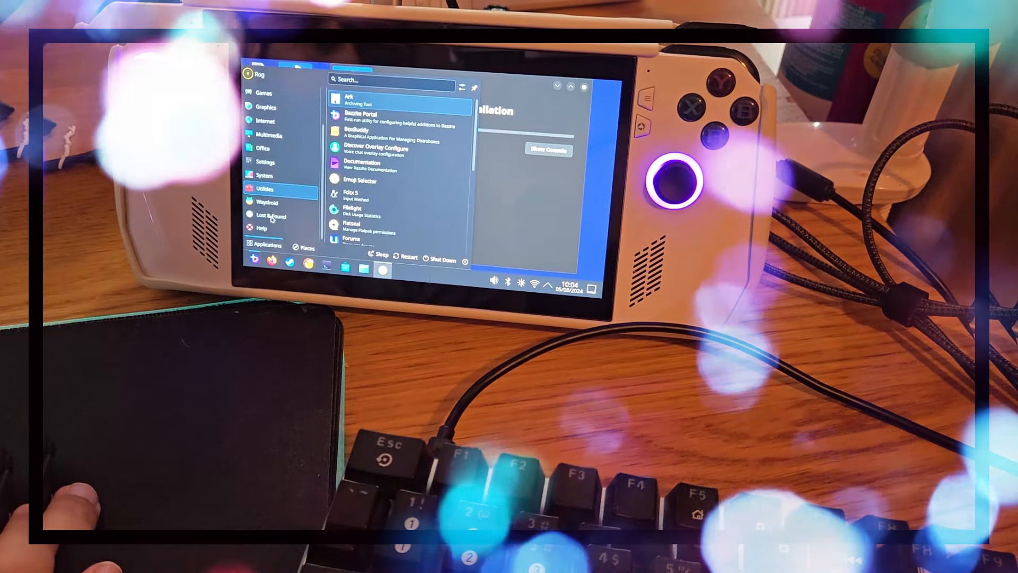
left_click(269, 187)
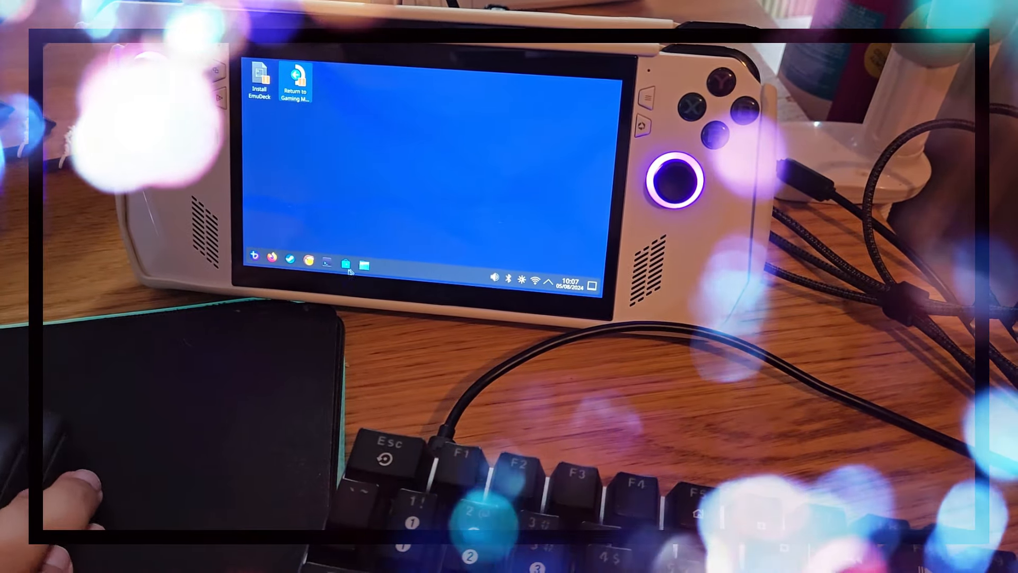
Browse the launcher's app categories to reach the Settings category
left_click(254, 265)
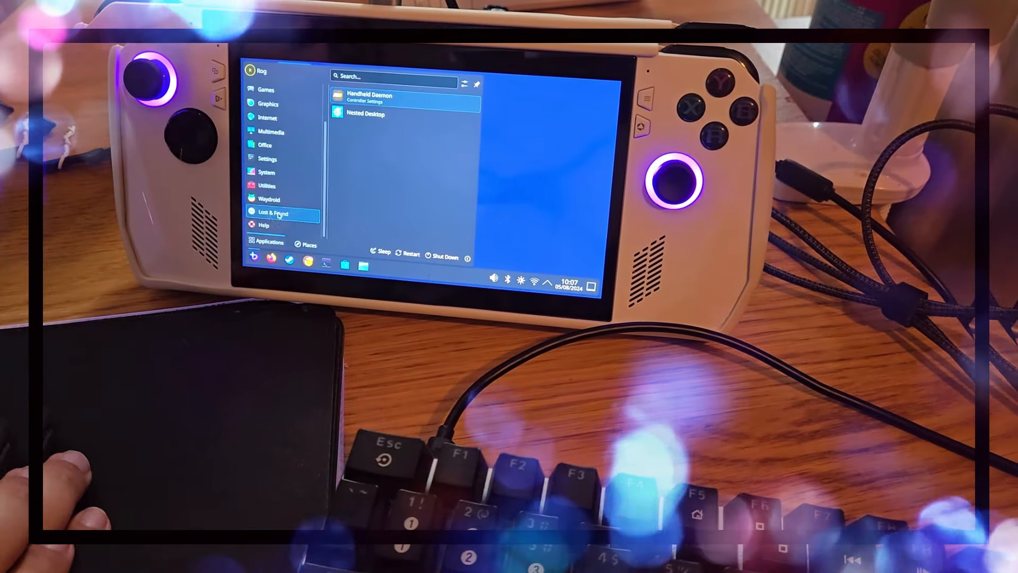
left_click(267, 216)
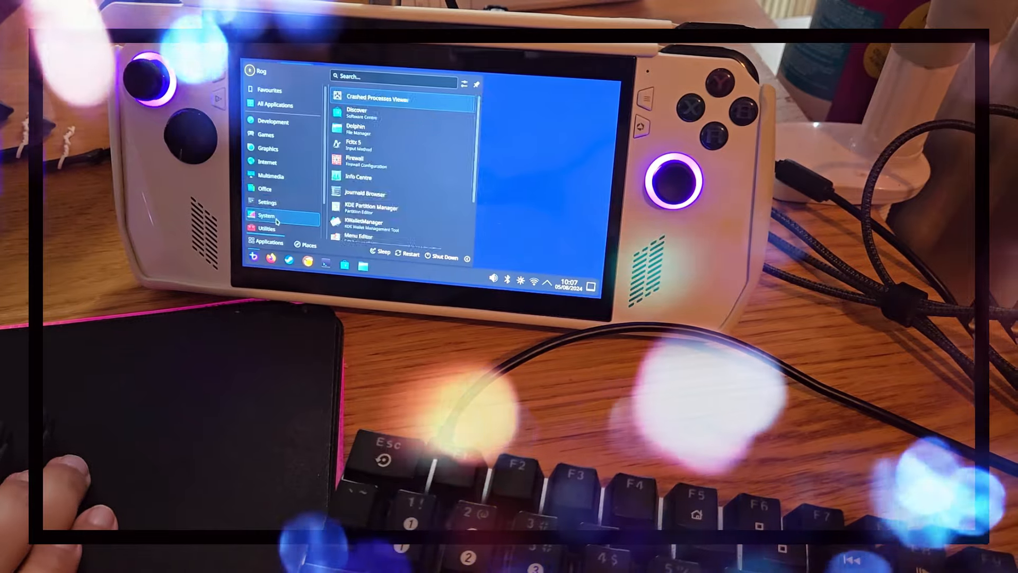
left_click(267, 161)
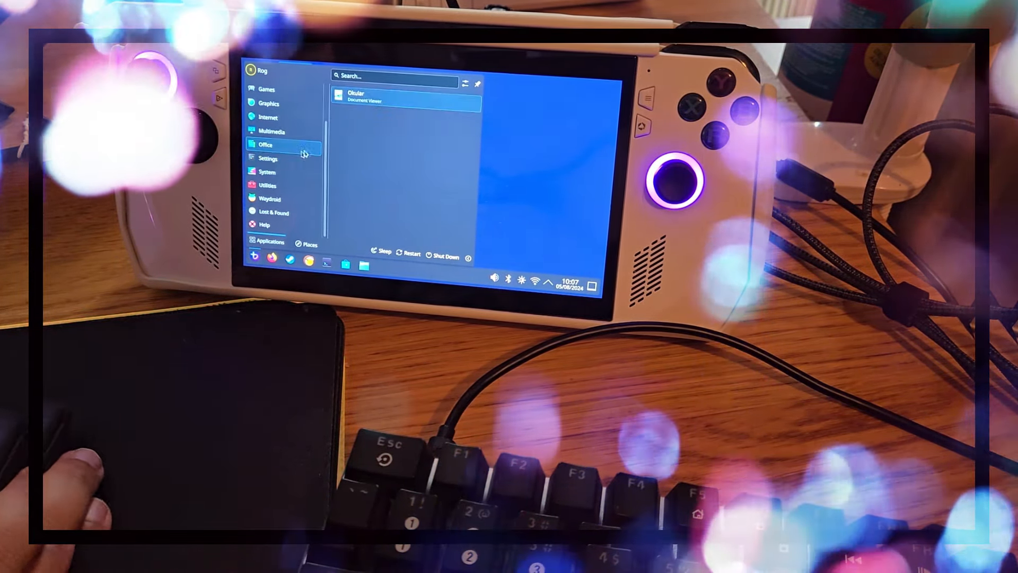
left_click(268, 185)
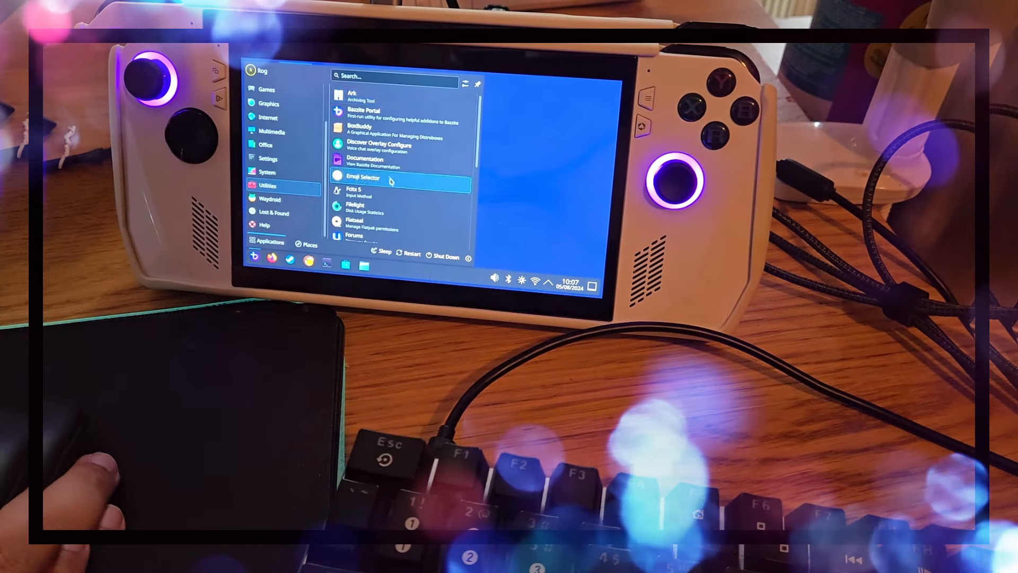
left_click(267, 172)
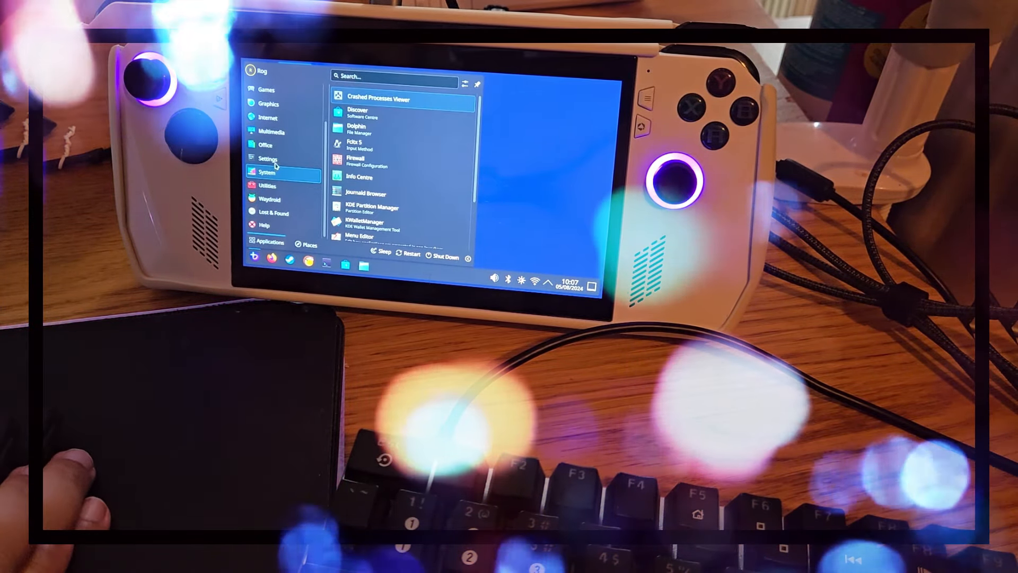
left_click(267, 160)
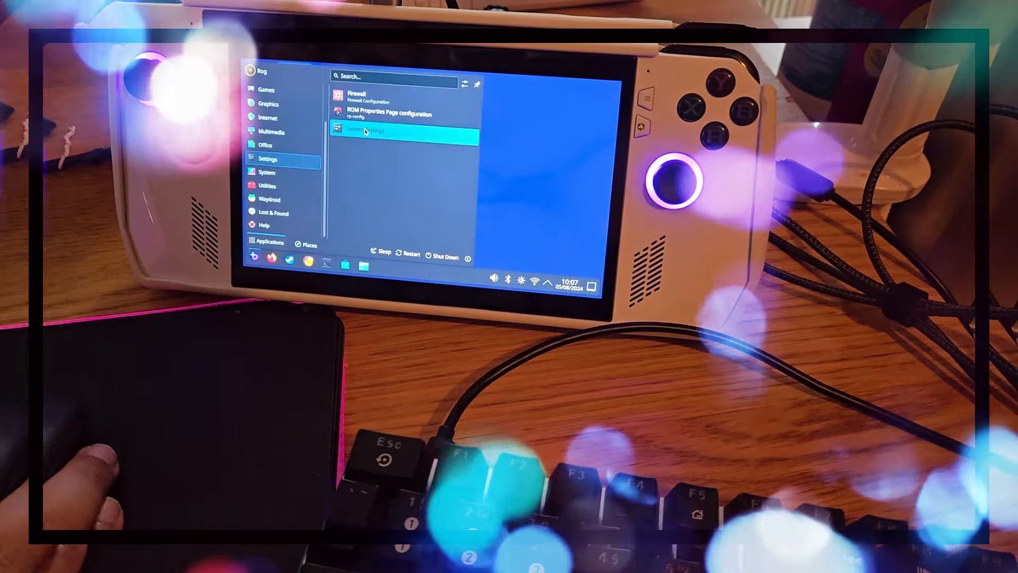
In System Settings' Software Update page, set Update software to Automatically
left_click(368, 129)
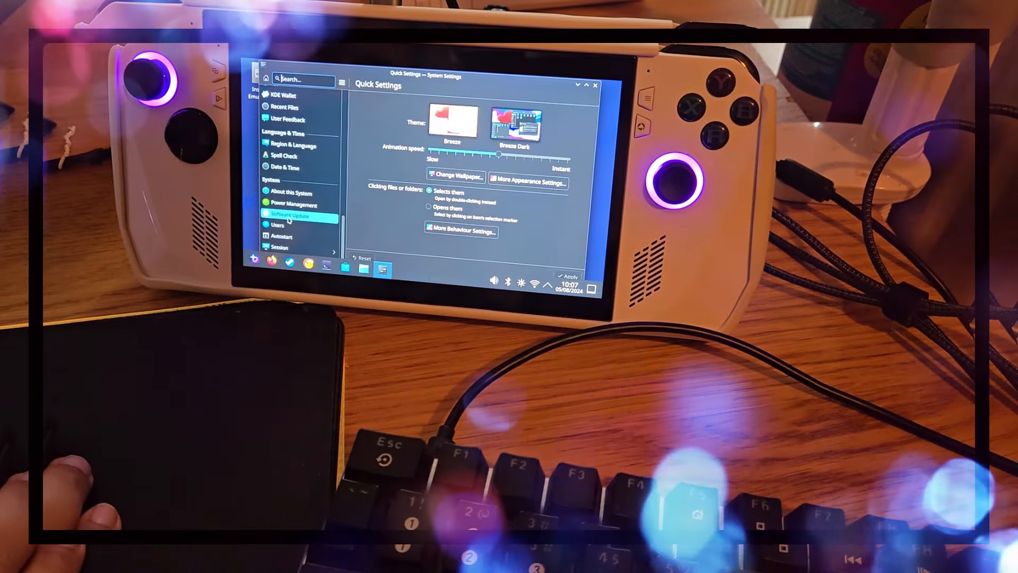
left_click(290, 217)
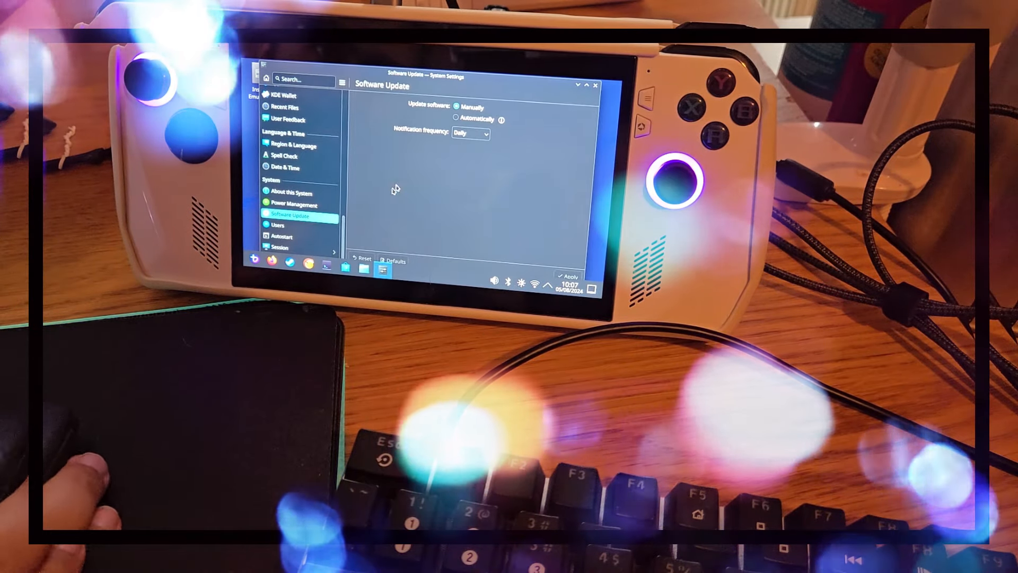
left_click(457, 117)
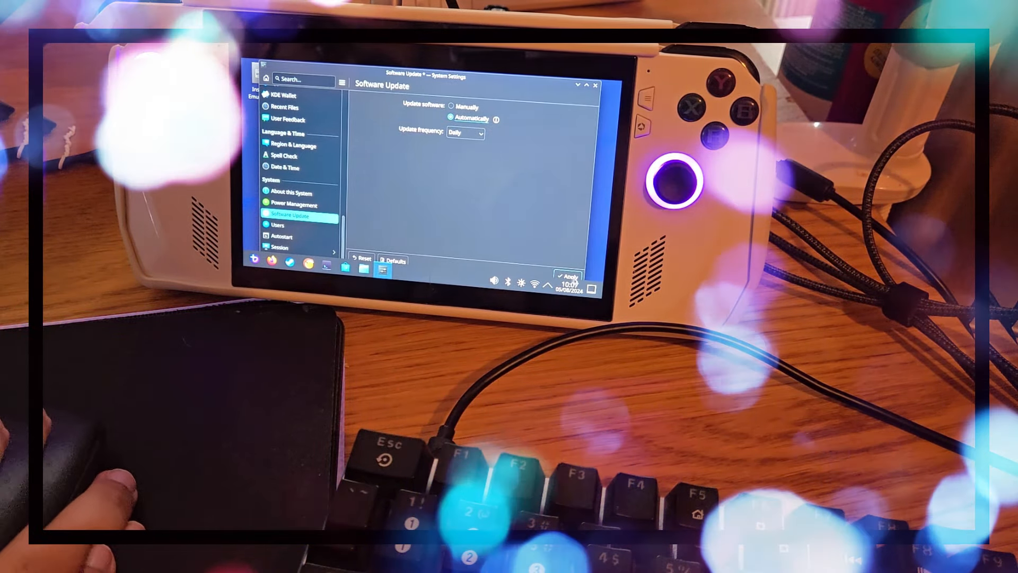